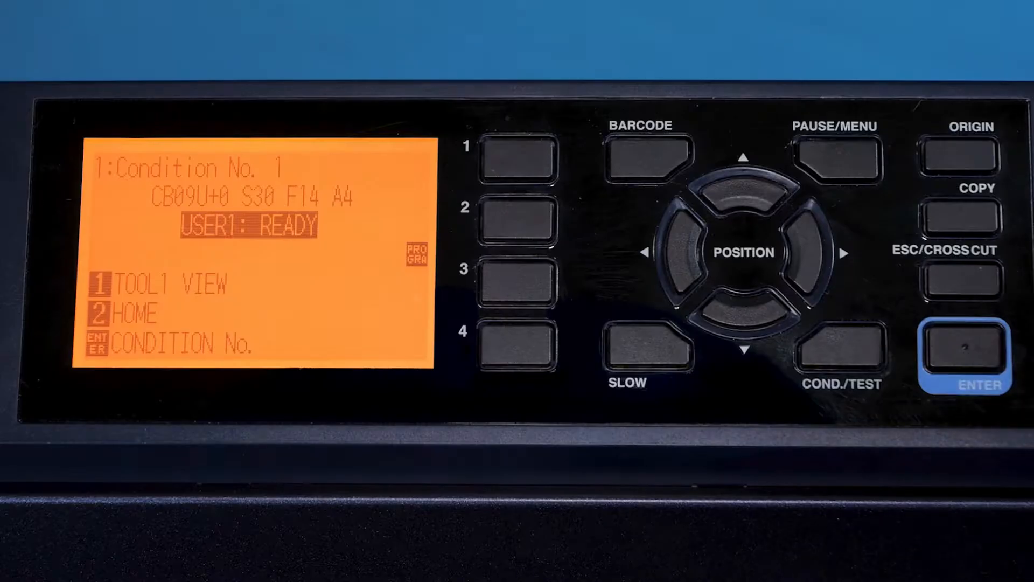
- Change condition 1's tool type to PEN and confirm it
left_click(837, 349)
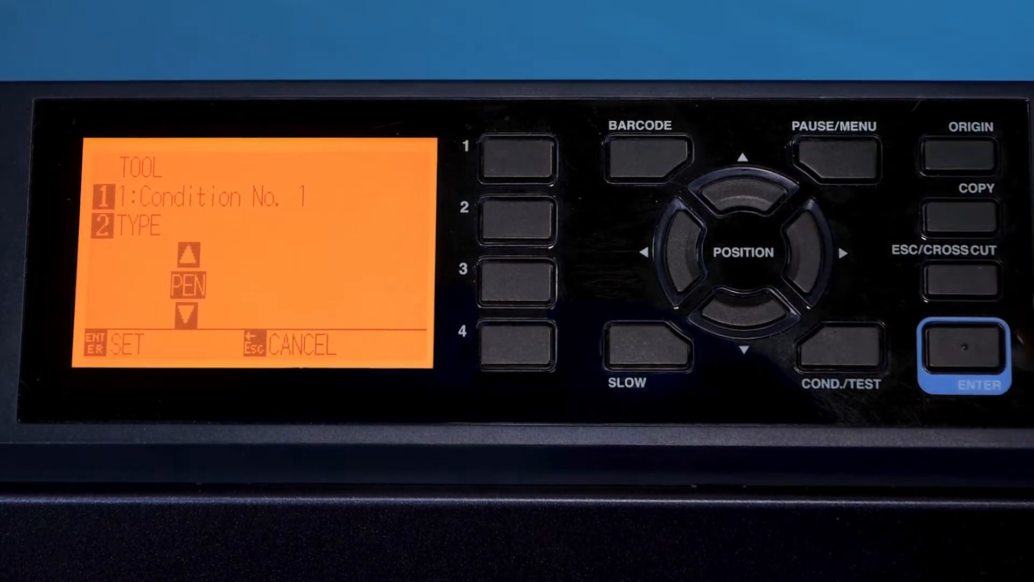
left_click(975, 353)
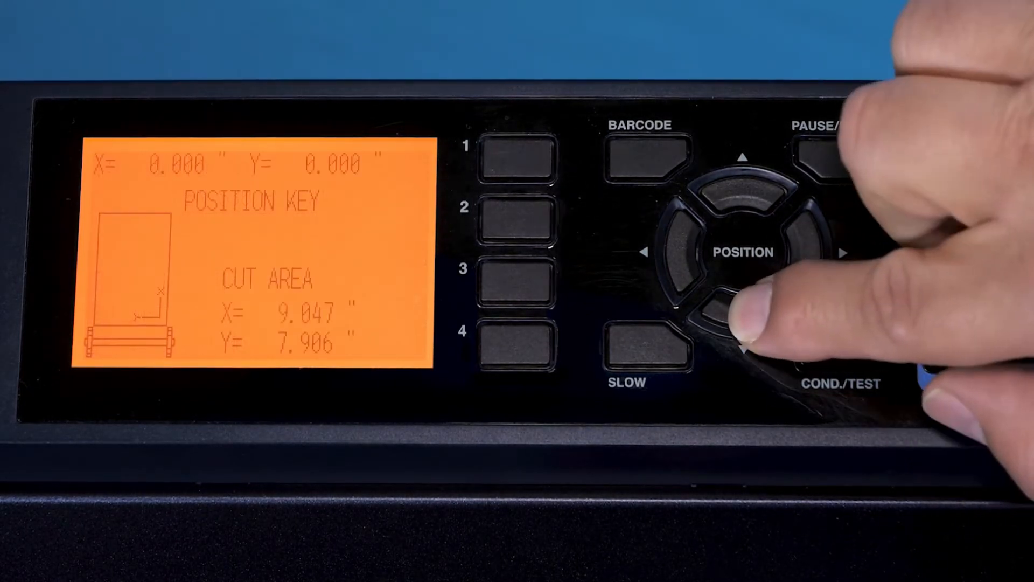
- Jog the pen along the X axis to 0.295 in toward the first registration mark
left_click(824, 252)
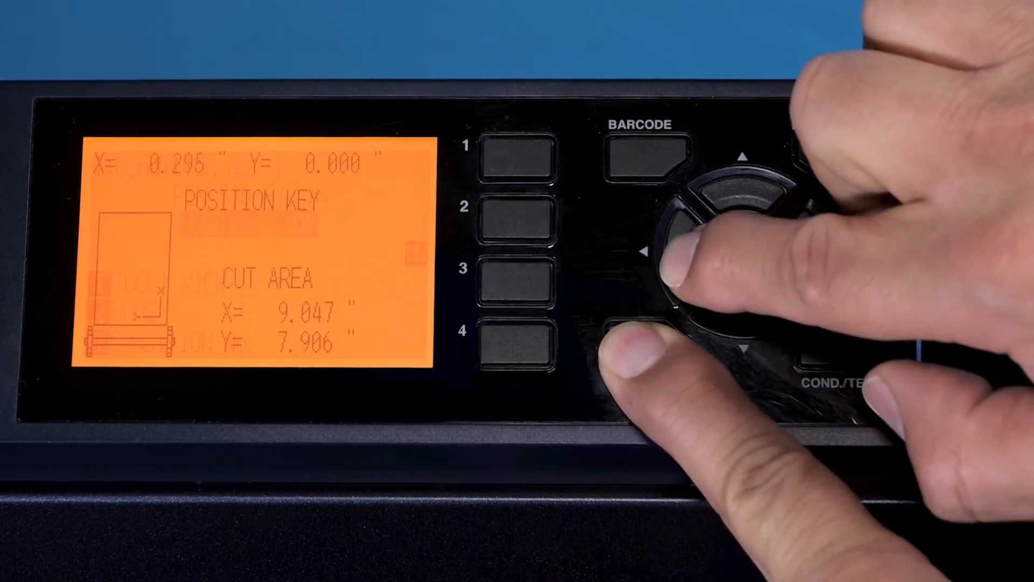